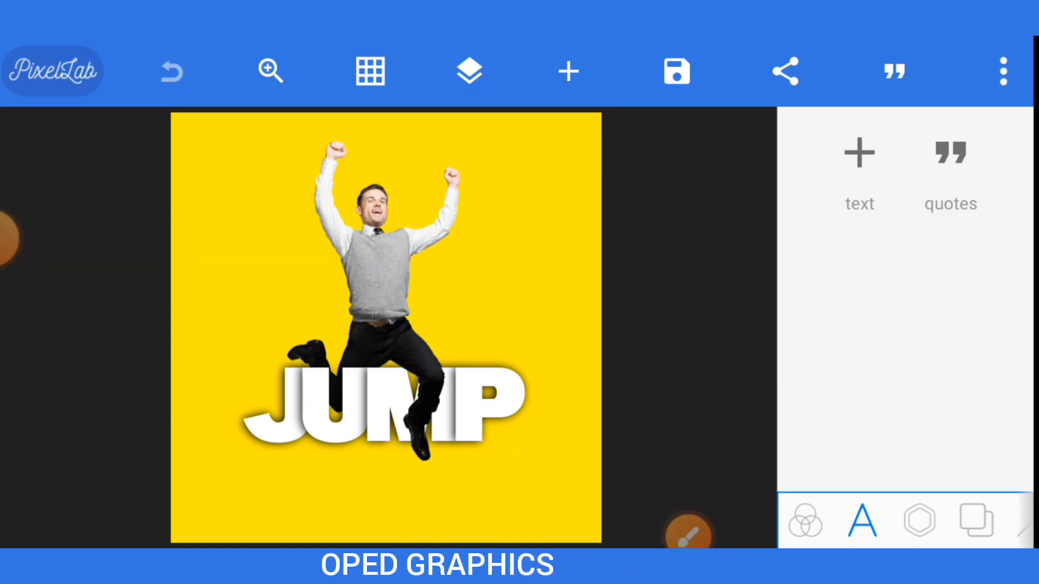
Start from the Default radial gradient template and delete its New Text placeholder.
click(804, 521)
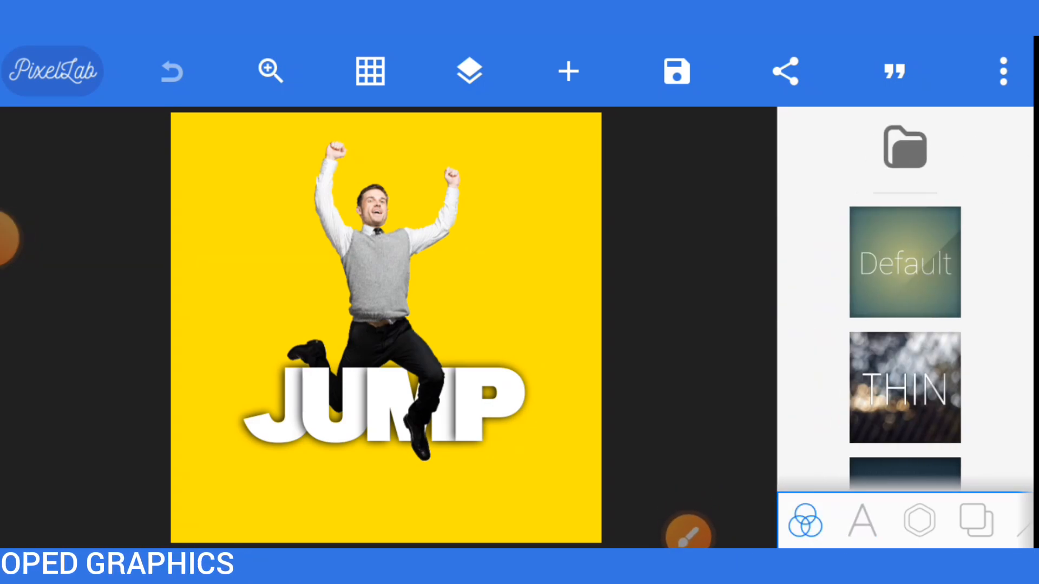
click(861, 521)
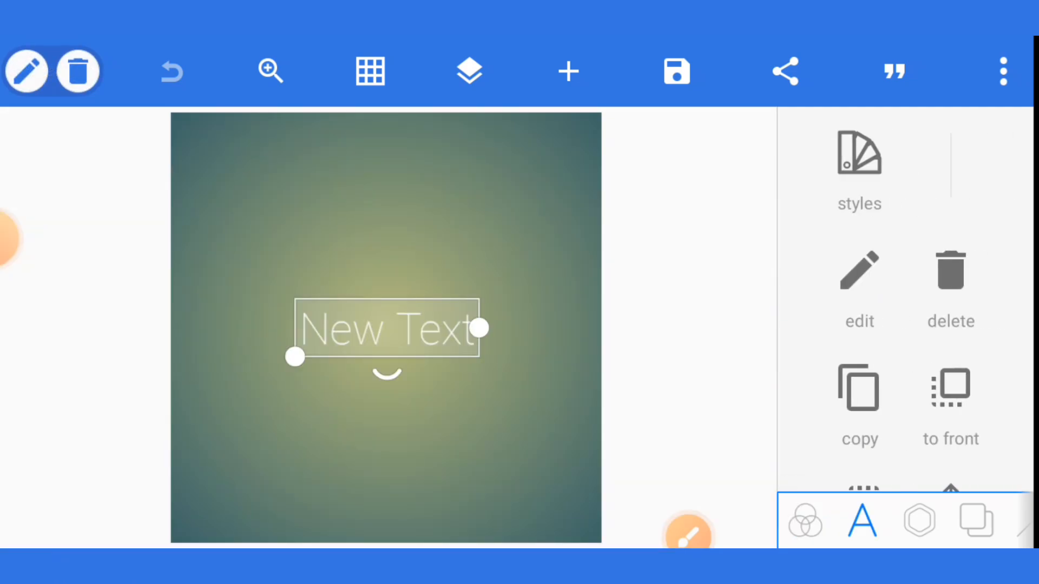
click(949, 270)
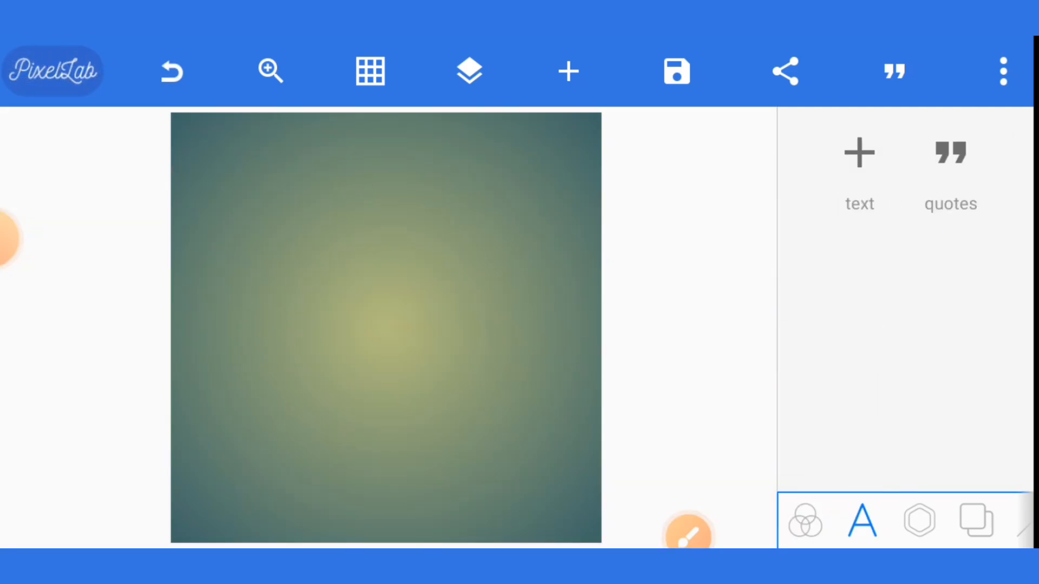
Import the jumping man photo from the gallery and confirm its placement on the background.
click(26, 238)
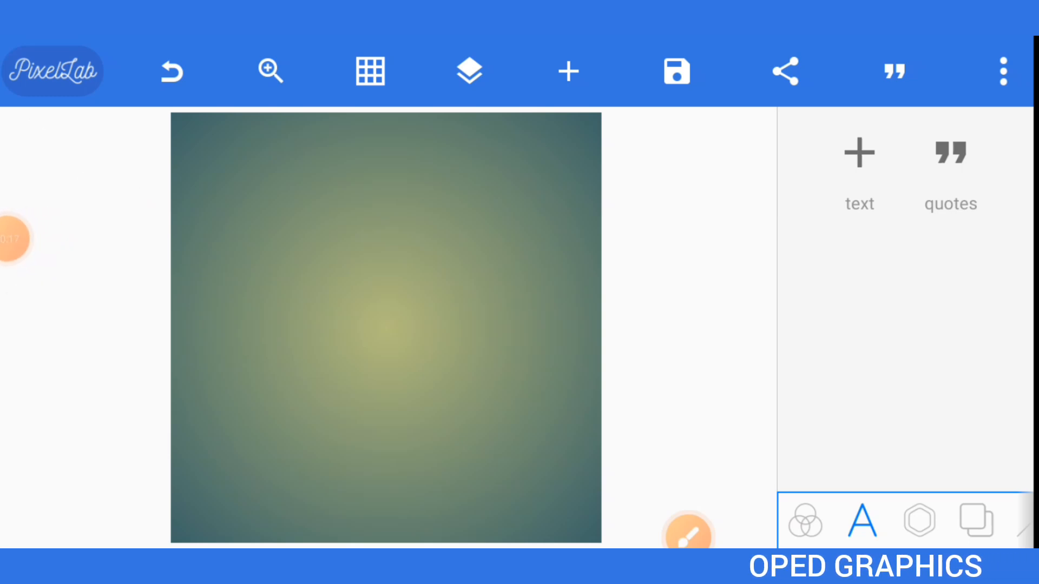
click(917, 521)
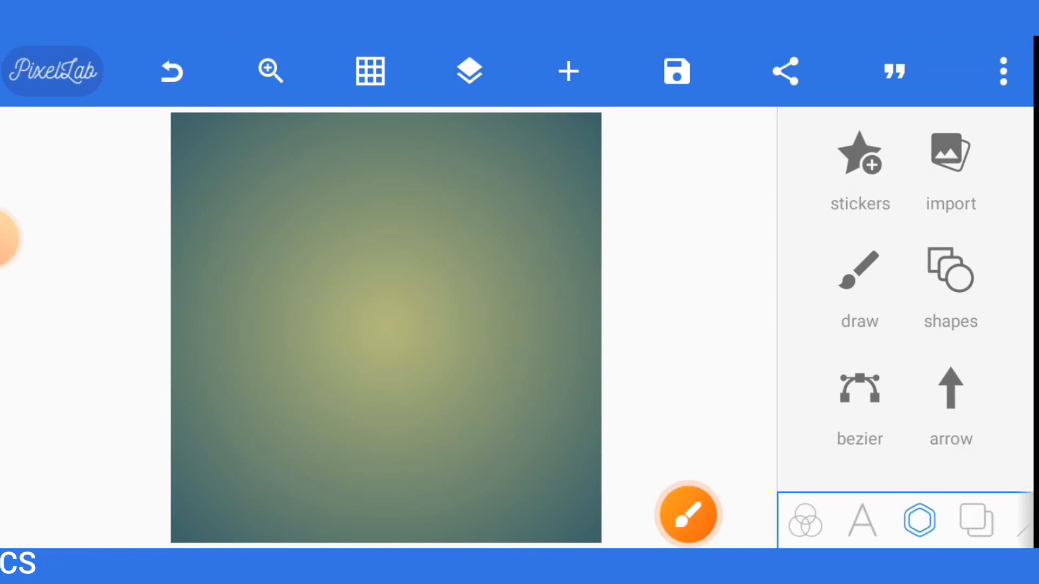
click(950, 165)
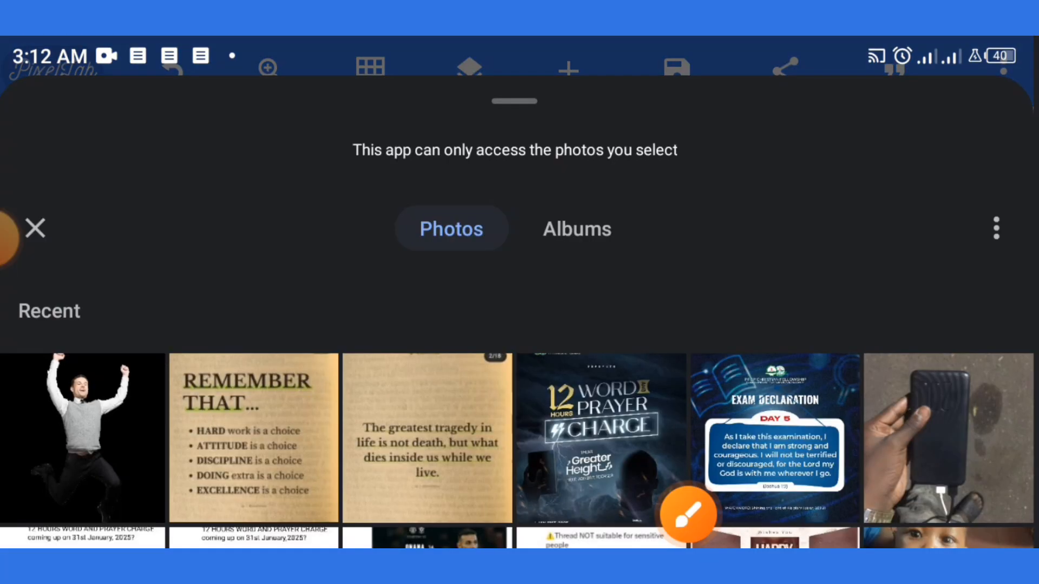
click(83, 437)
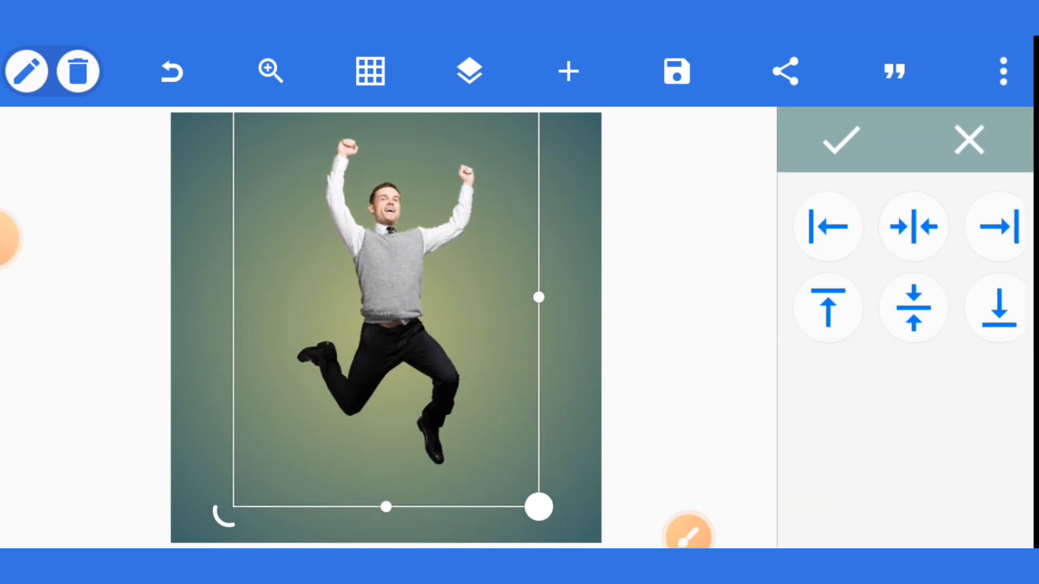
click(837, 141)
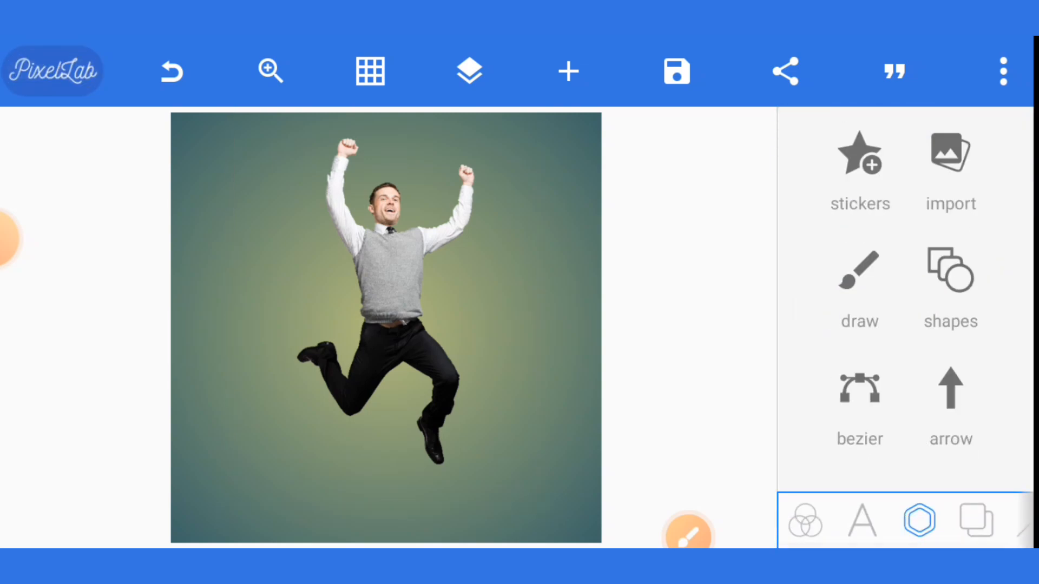
Add a white letter J and restyle it in a bold font.
click(861, 521)
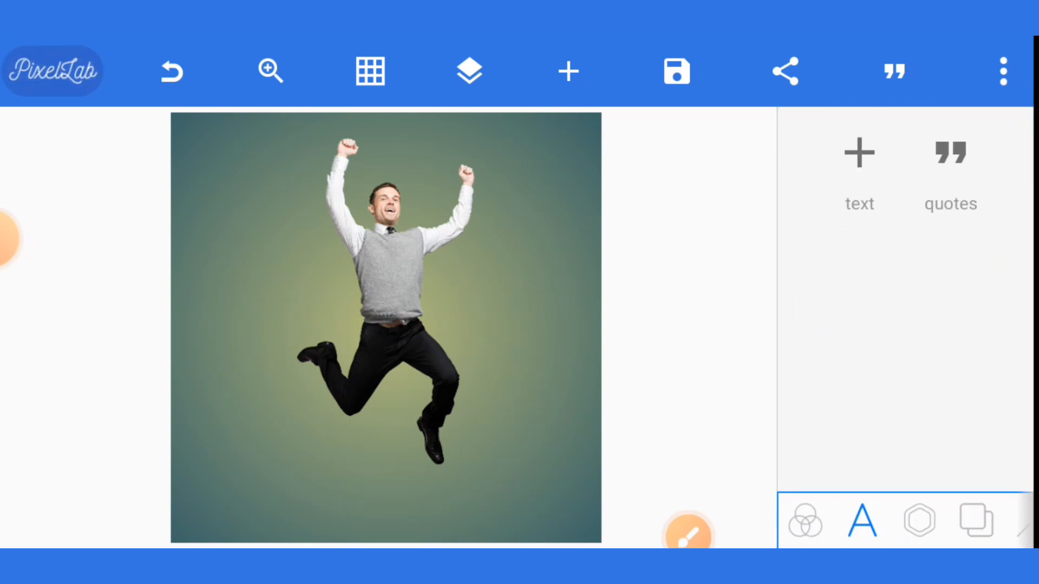
click(858, 172)
text(J)
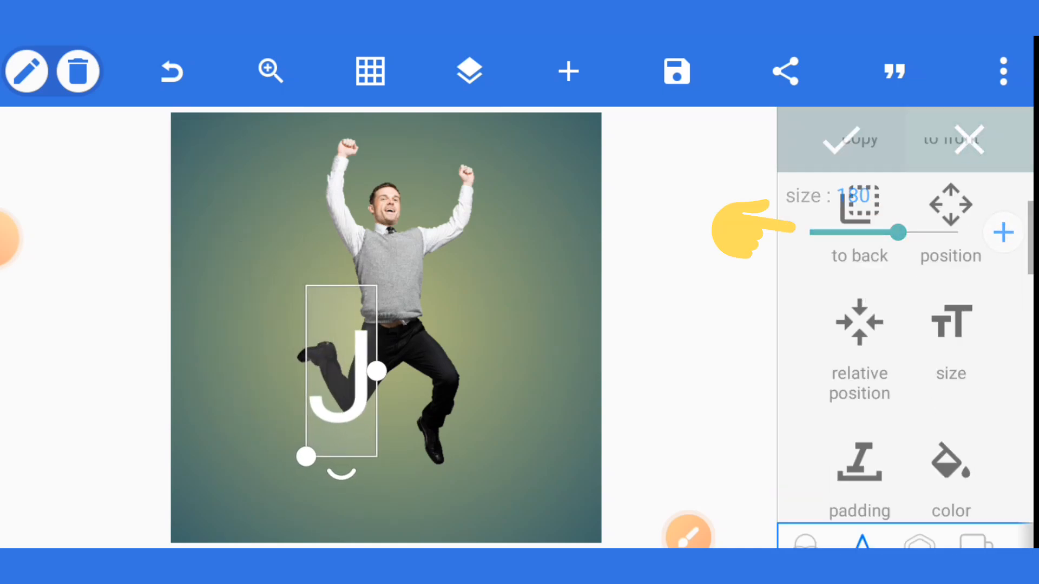
scroll(down, 3)
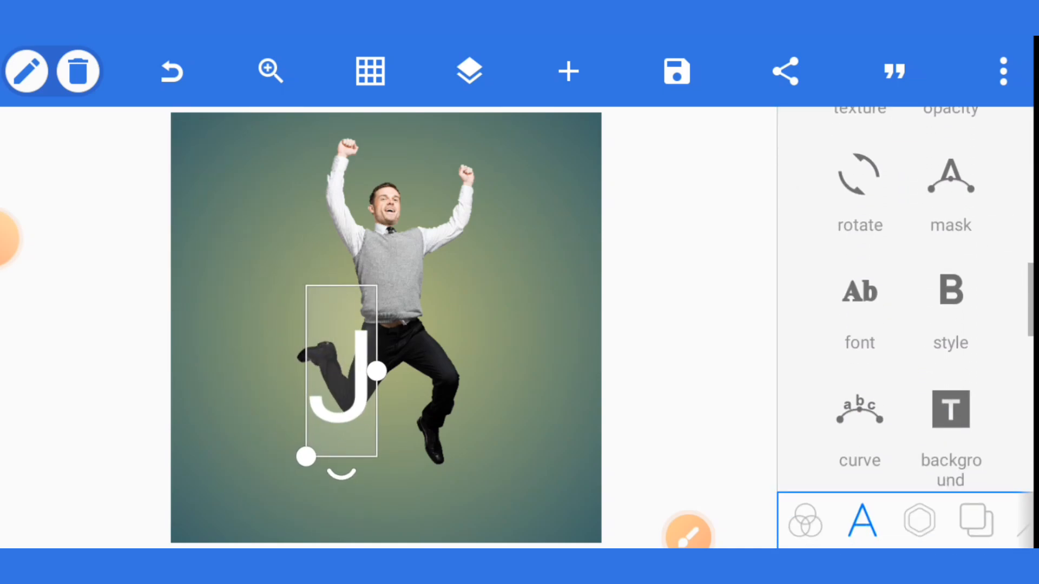
click(858, 291)
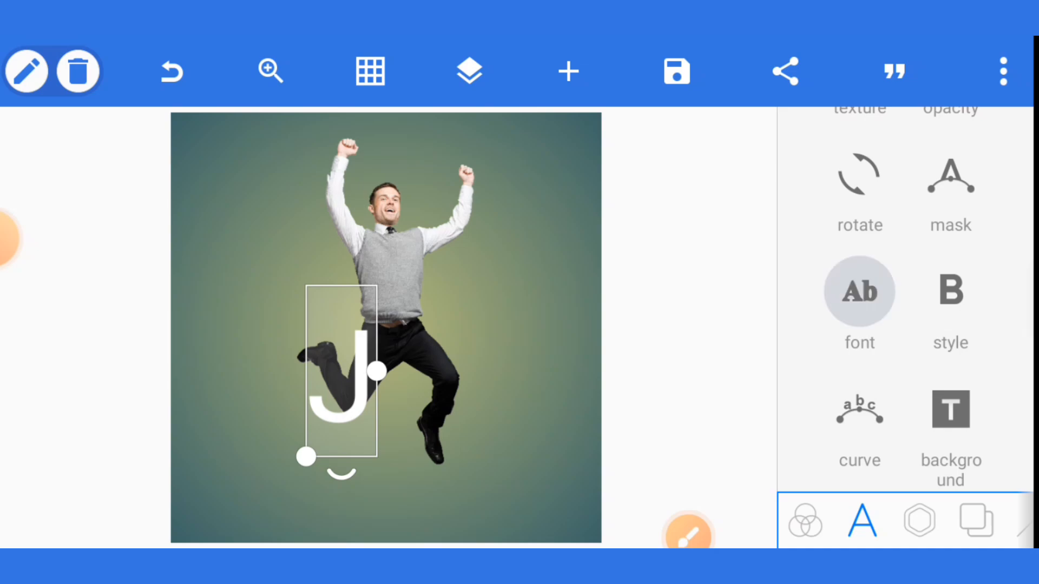
click(858, 305)
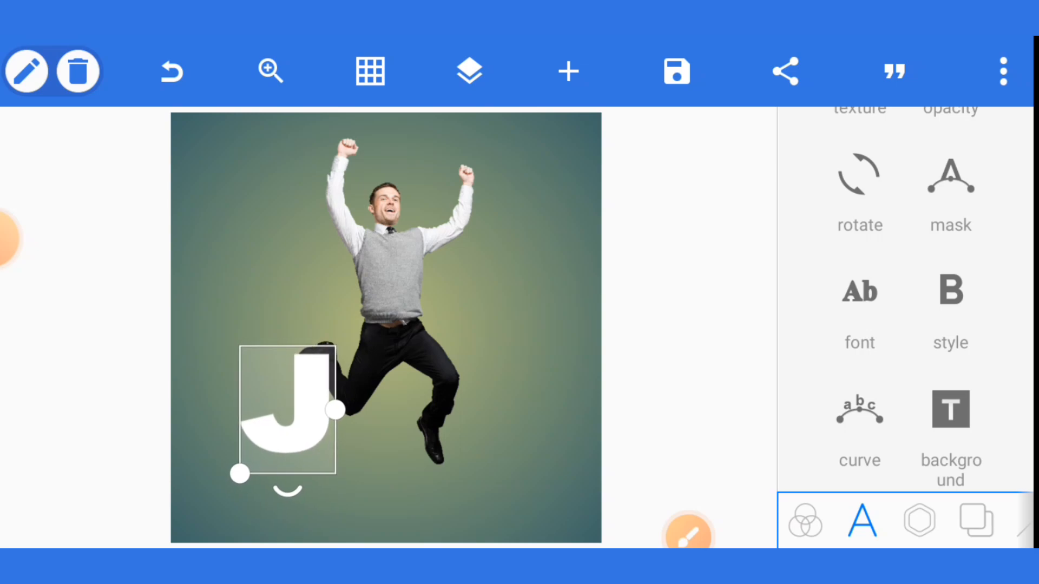
Give the J a soft dark shadow offset slightly downward and confirm.
scroll(down, 3)
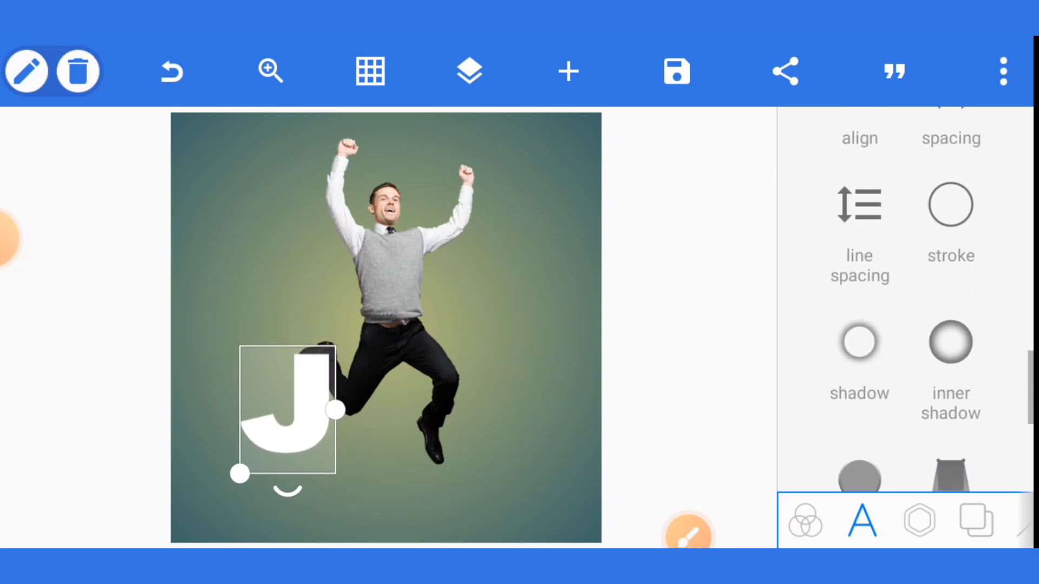
click(858, 343)
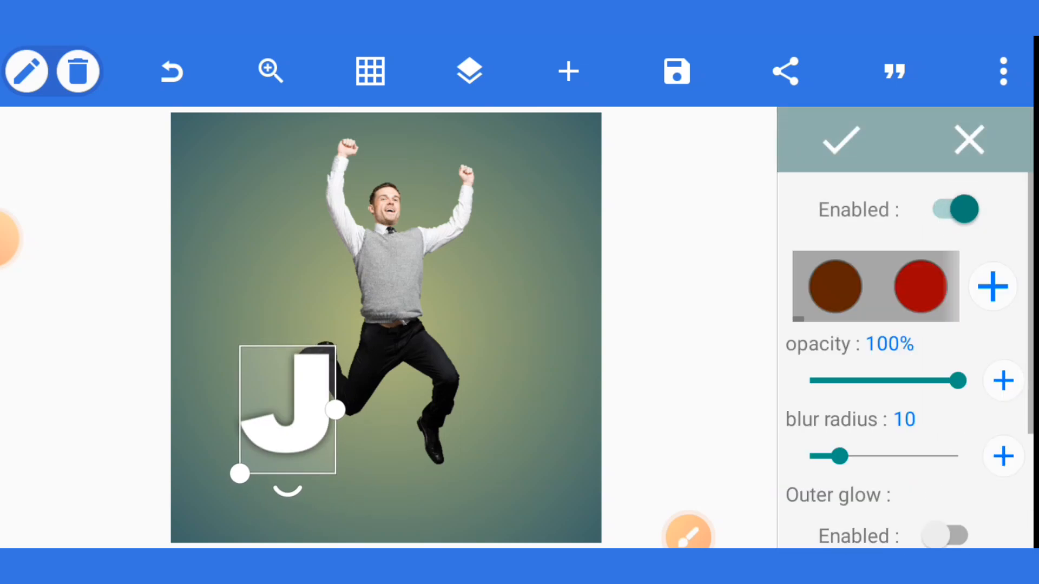
scroll(down, 3)
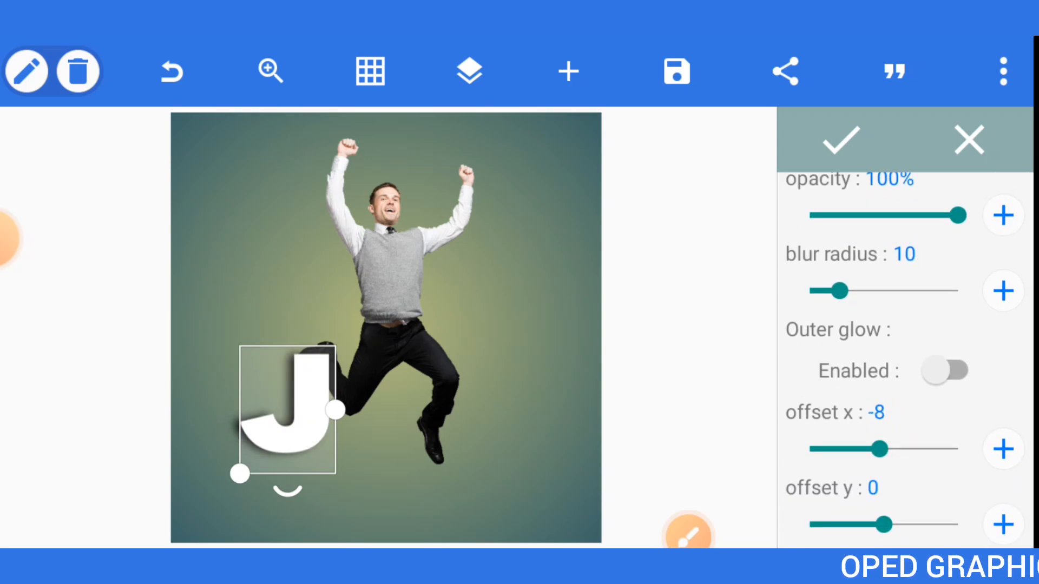
click(1001, 524)
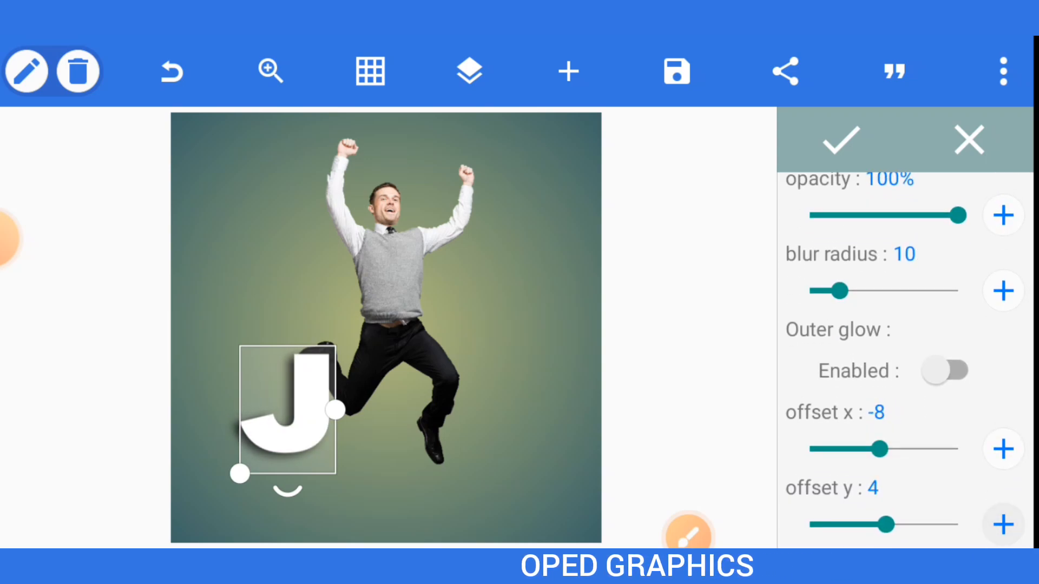
click(839, 141)
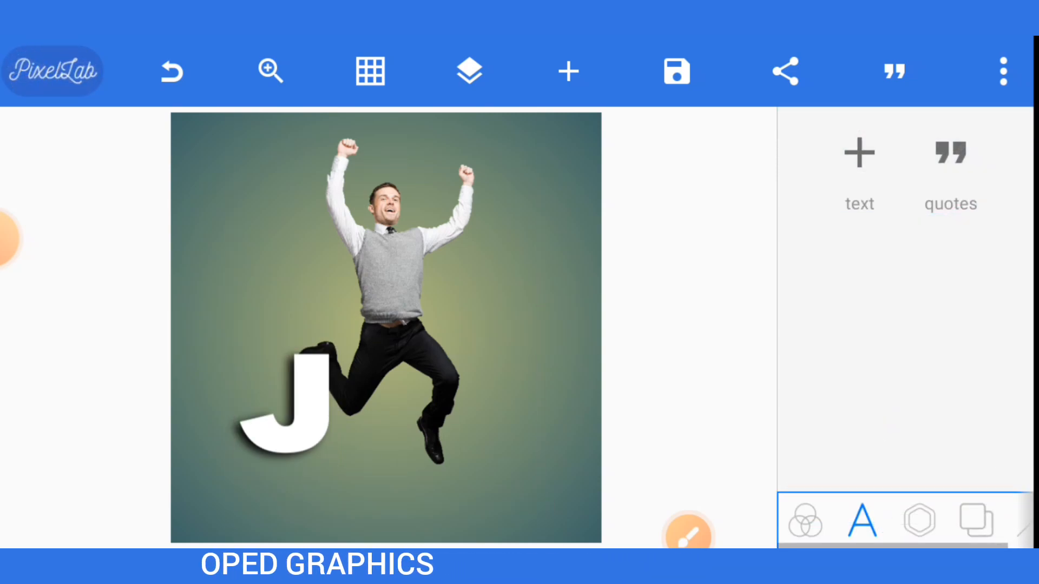
Duplicate the J into copies edited to U, M and P so the letters spell JUMP.
click(285, 411)
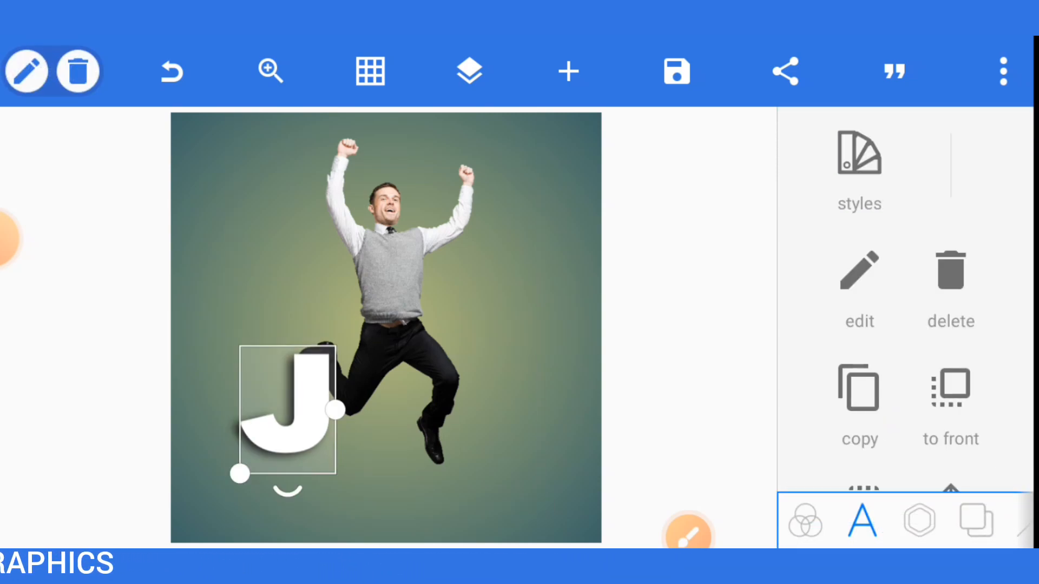
click(858, 403)
text(U)
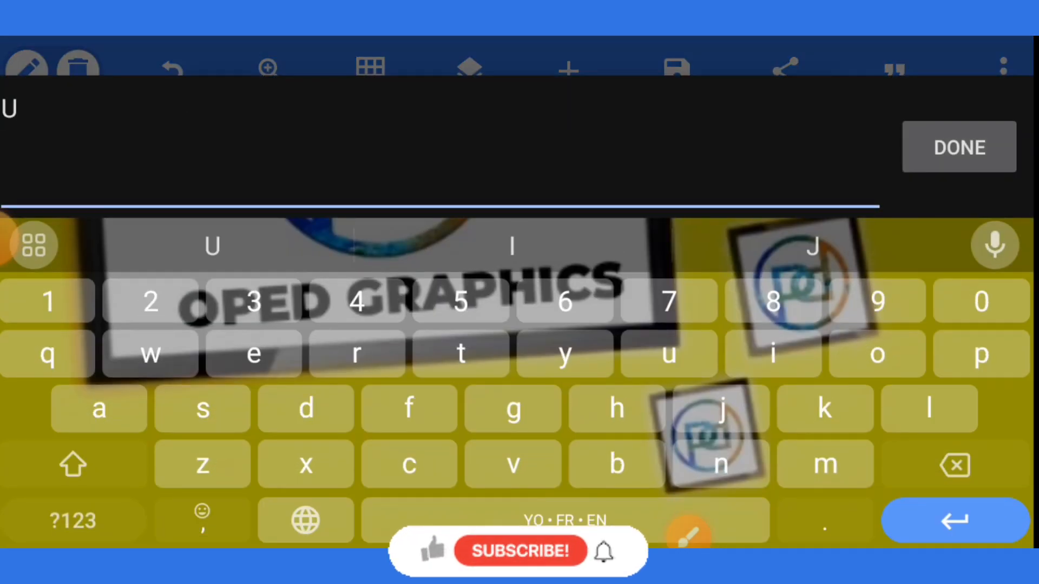
click(956, 148)
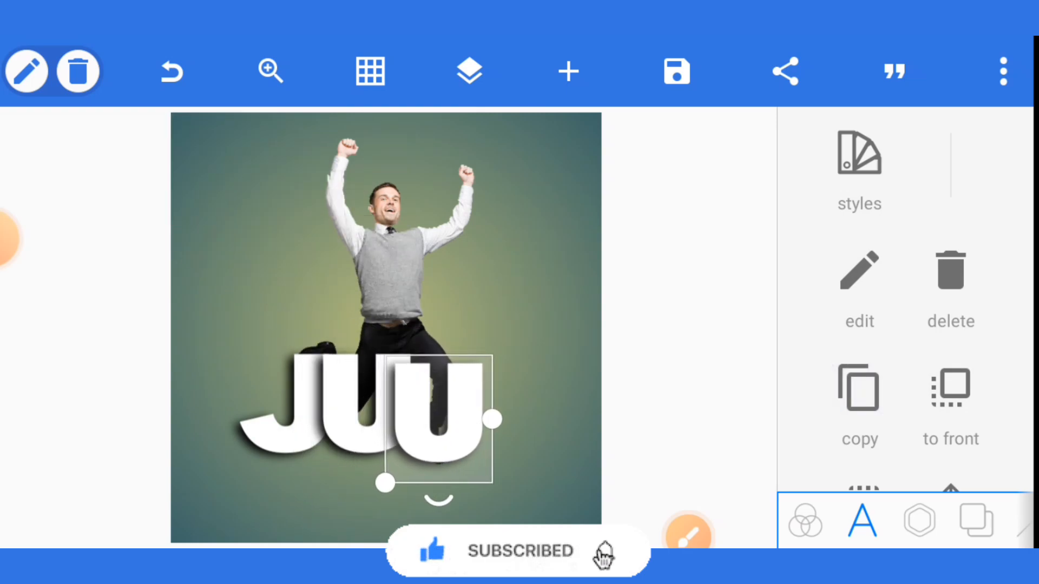
click(858, 271)
text(M)
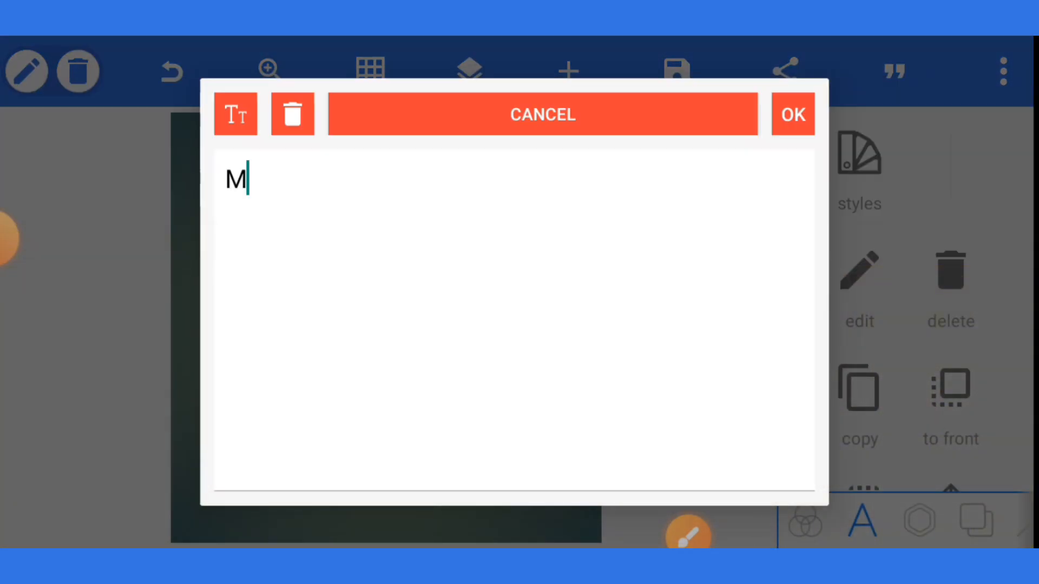
click(792, 114)
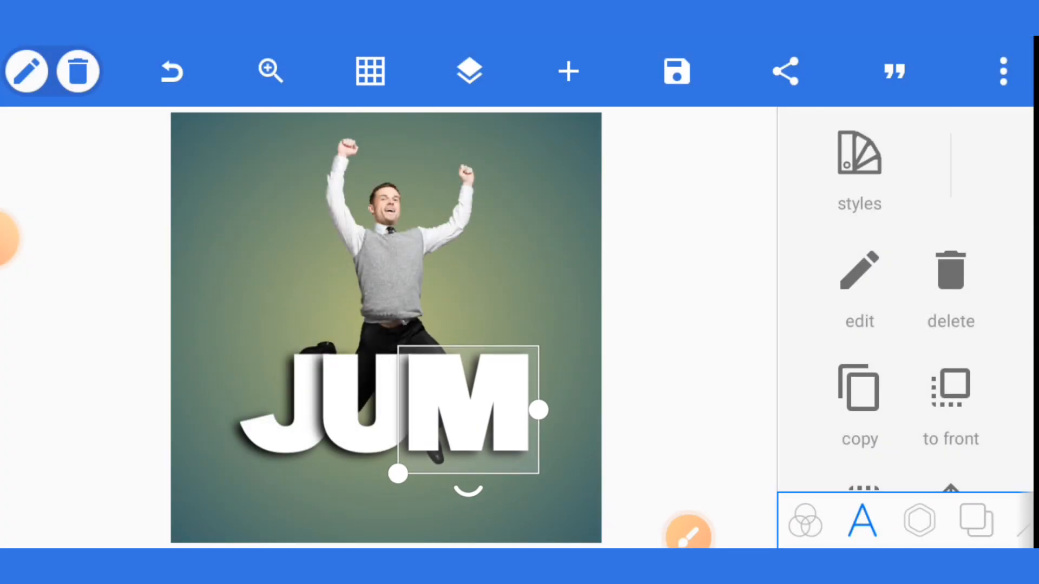
click(857, 285)
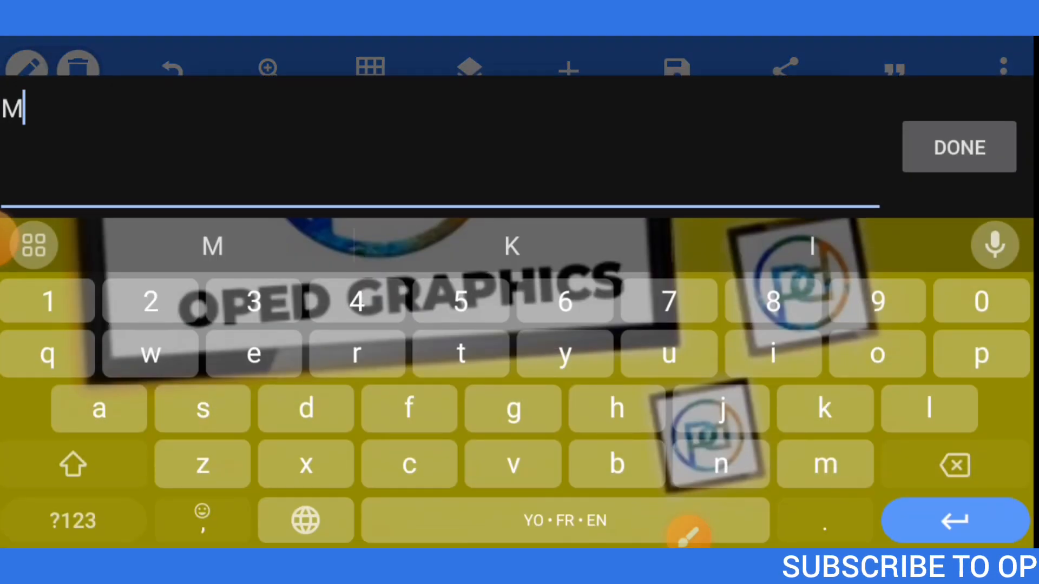
click(957, 147)
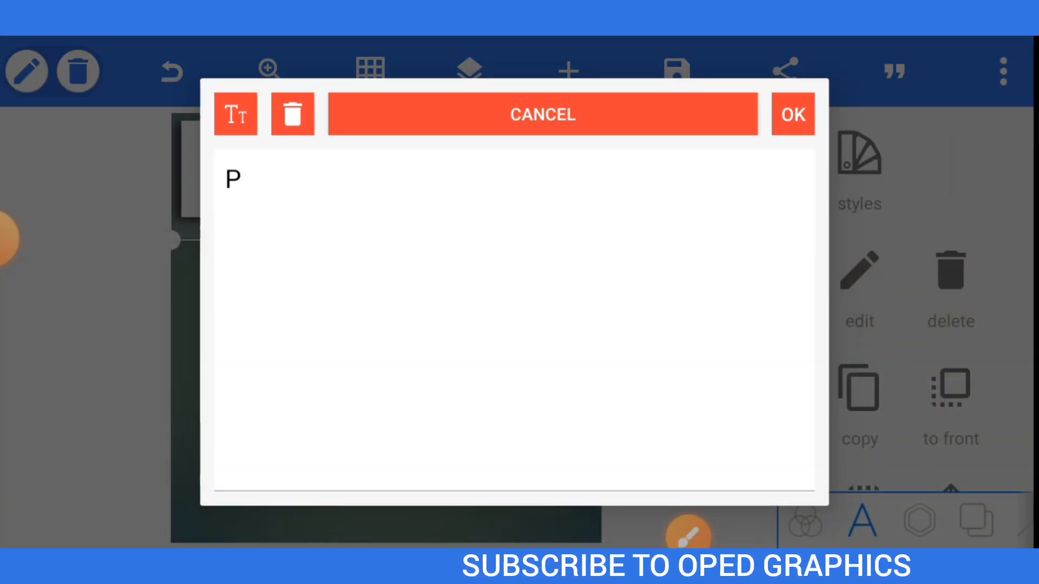
click(791, 114)
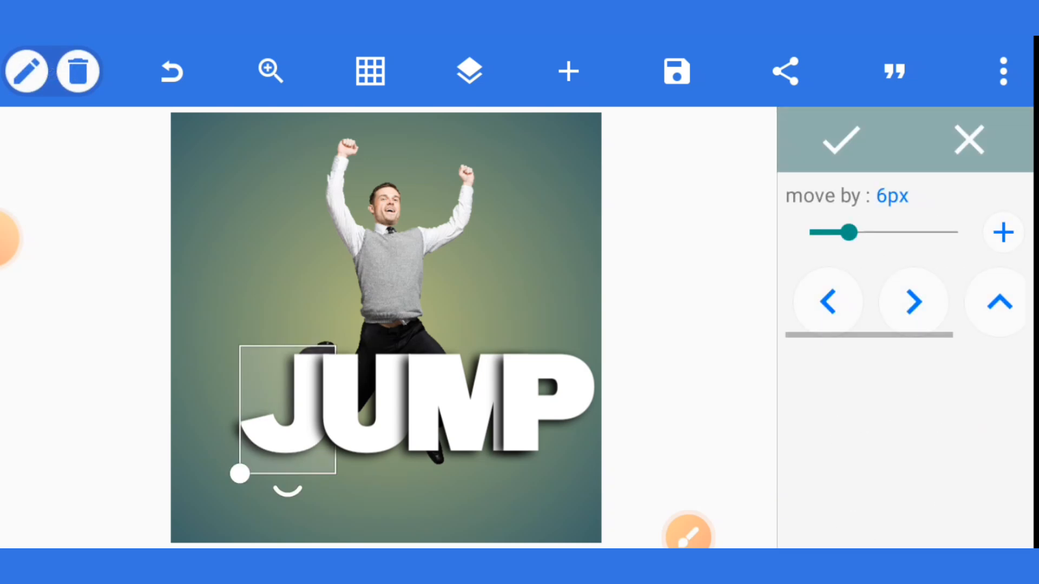
Nudge the J and then the U leftward so JUMP reads evenly spaced.
click(827, 301)
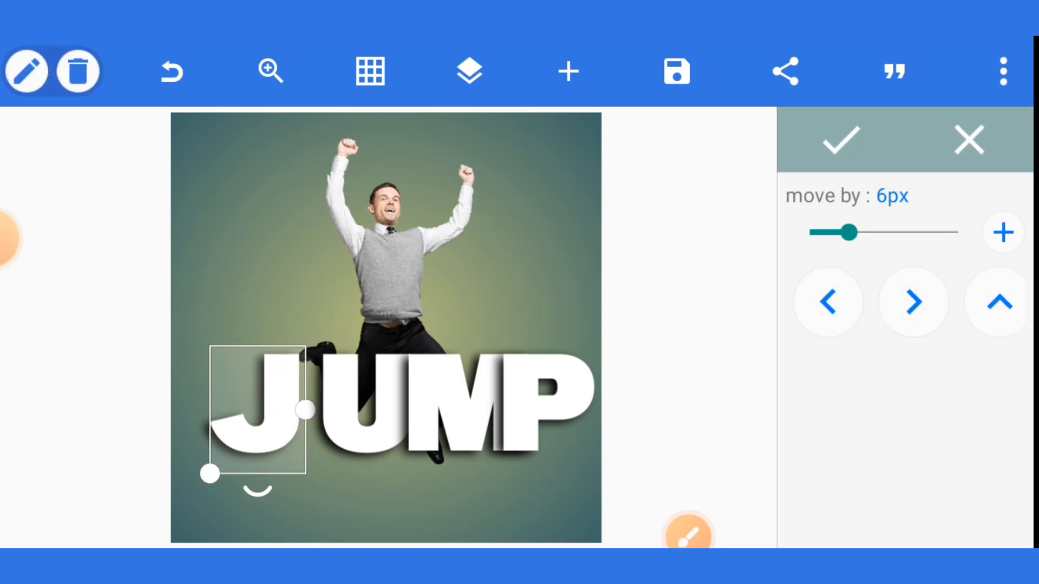
click(826, 302)
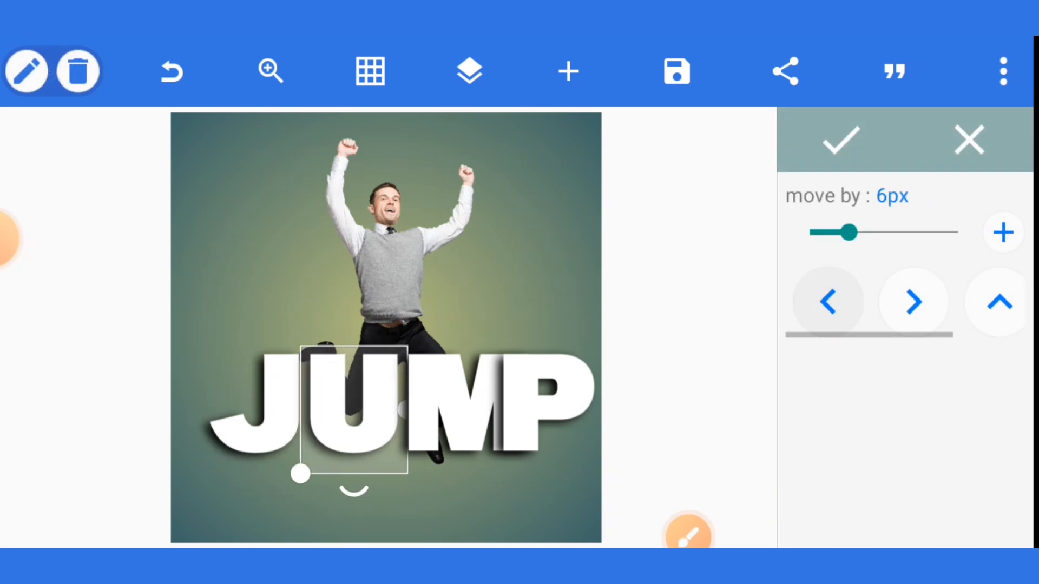
click(839, 140)
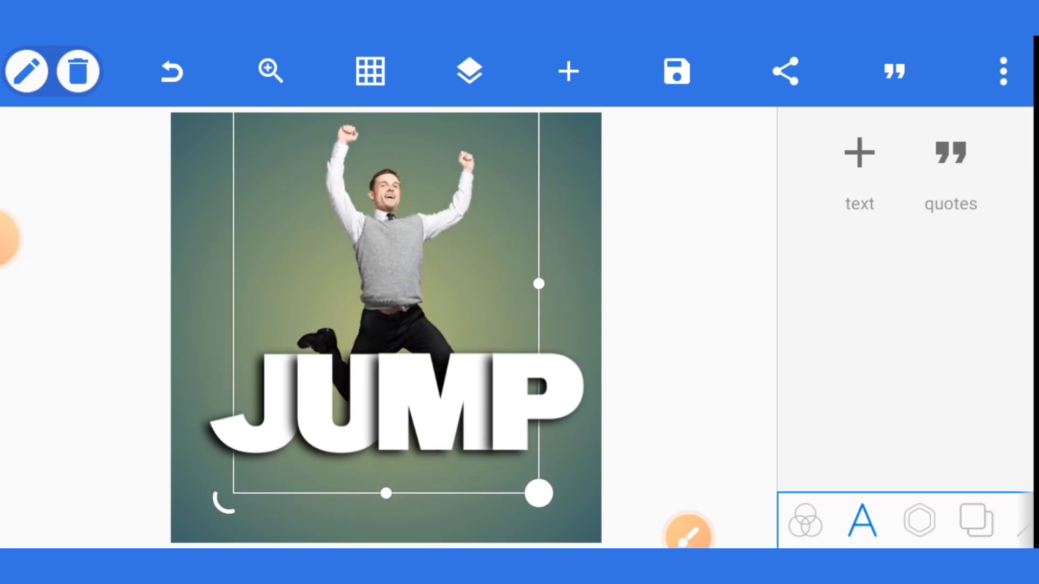
Select the jumping man image and bring it in front of the letters.
click(919, 520)
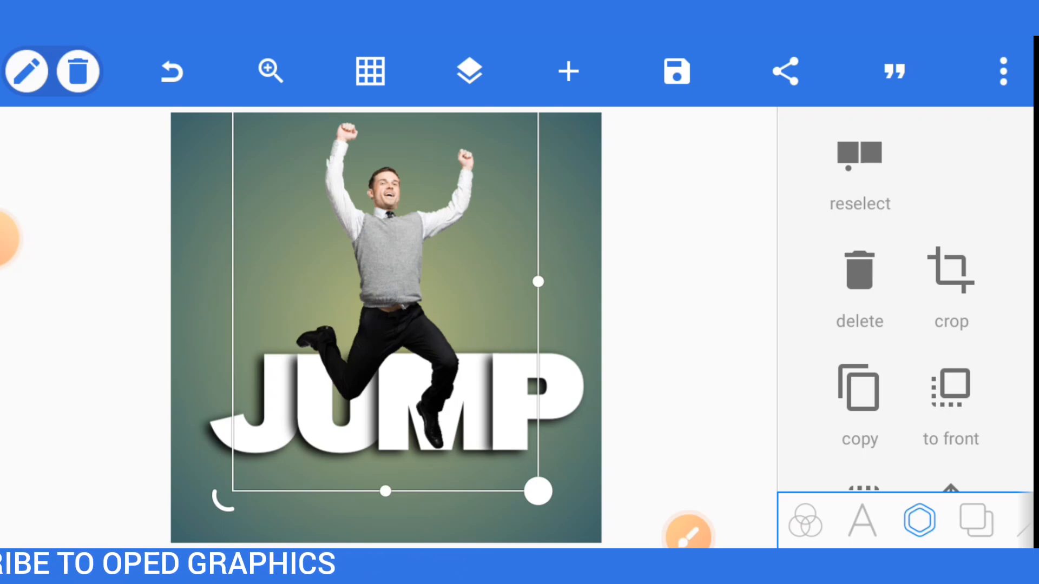
scroll(down, 3)
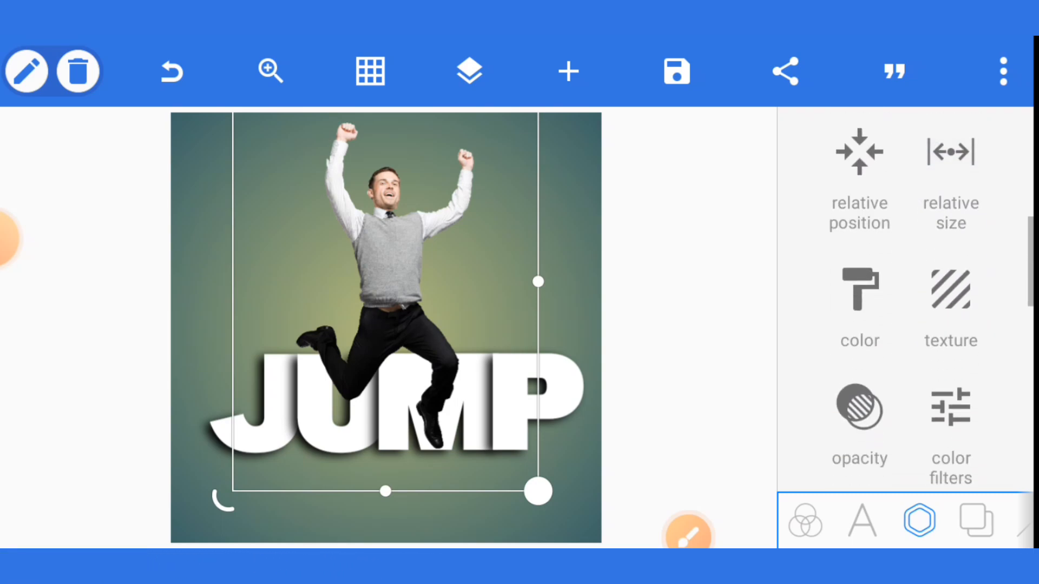
Enable masking on the man so his legs overlap JUMP, then reach the background colour settings.
click(858, 407)
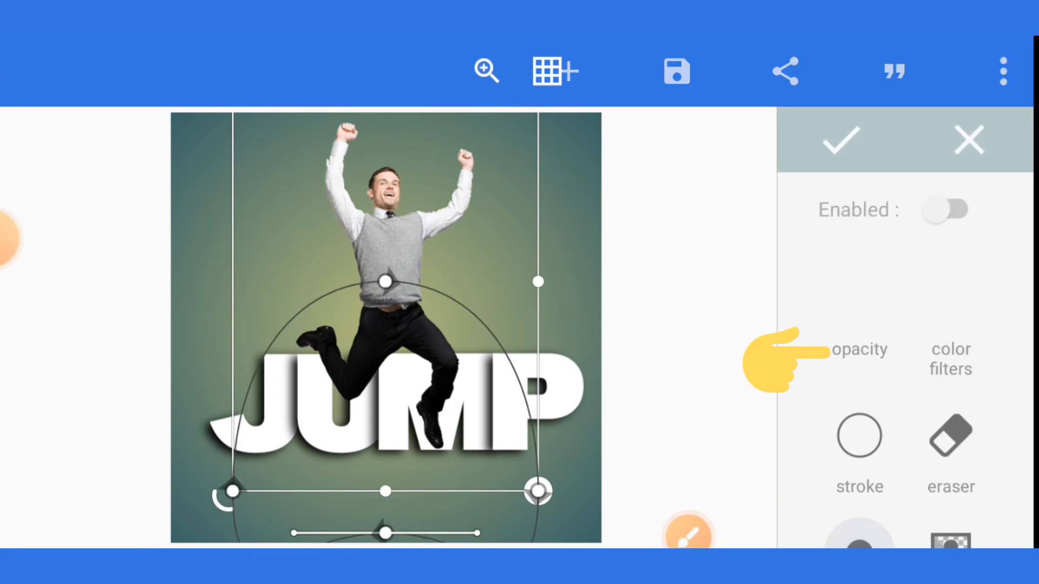
click(944, 209)
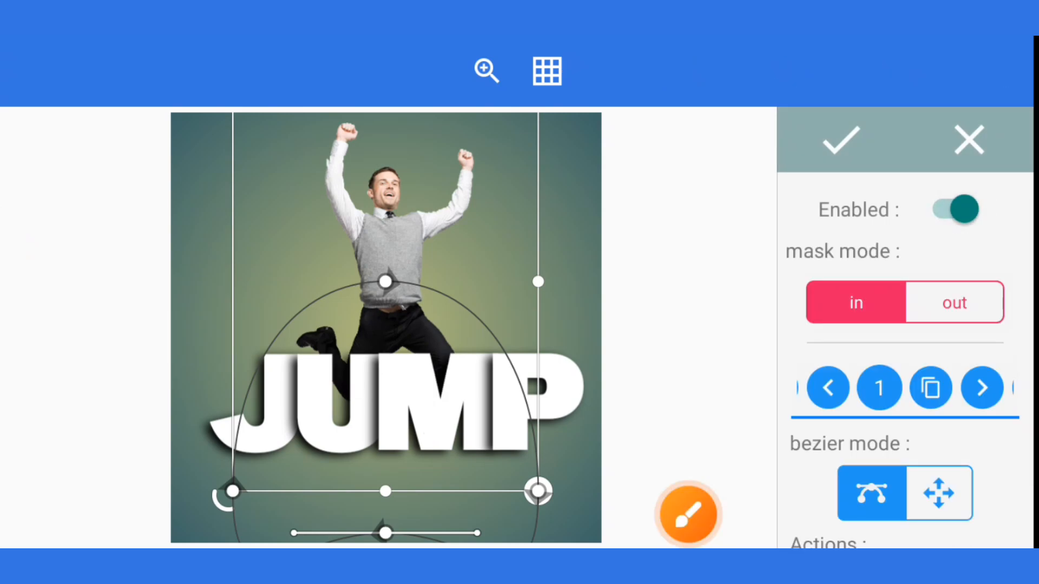
click(688, 515)
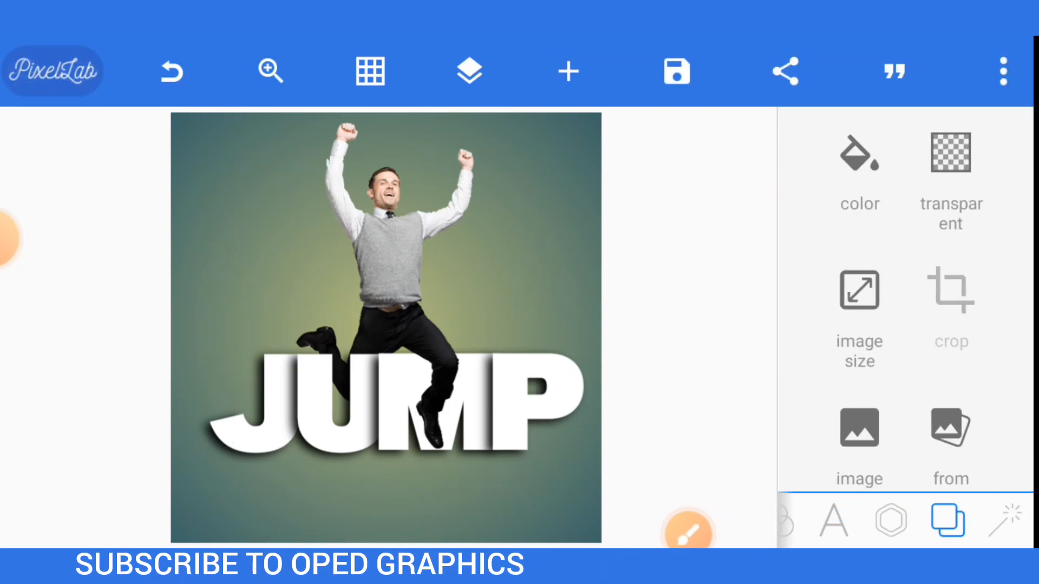
click(859, 168)
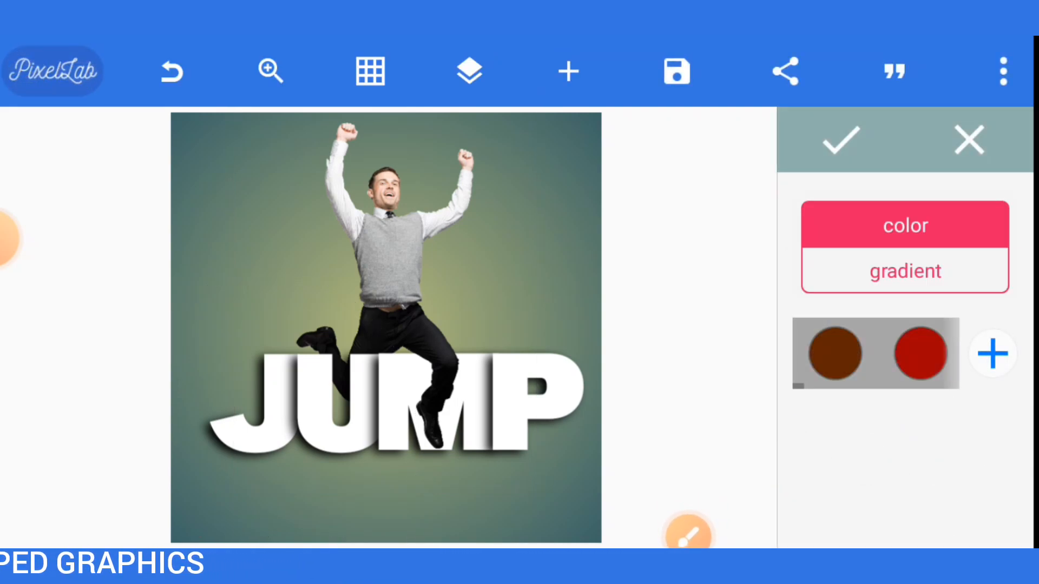